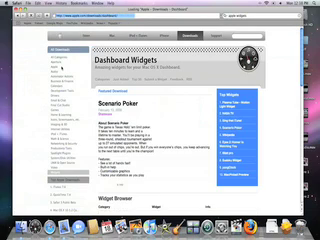
scroll(down, 3)
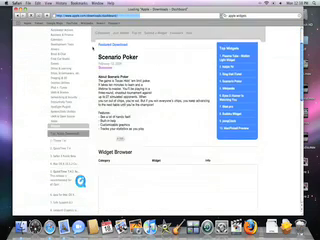